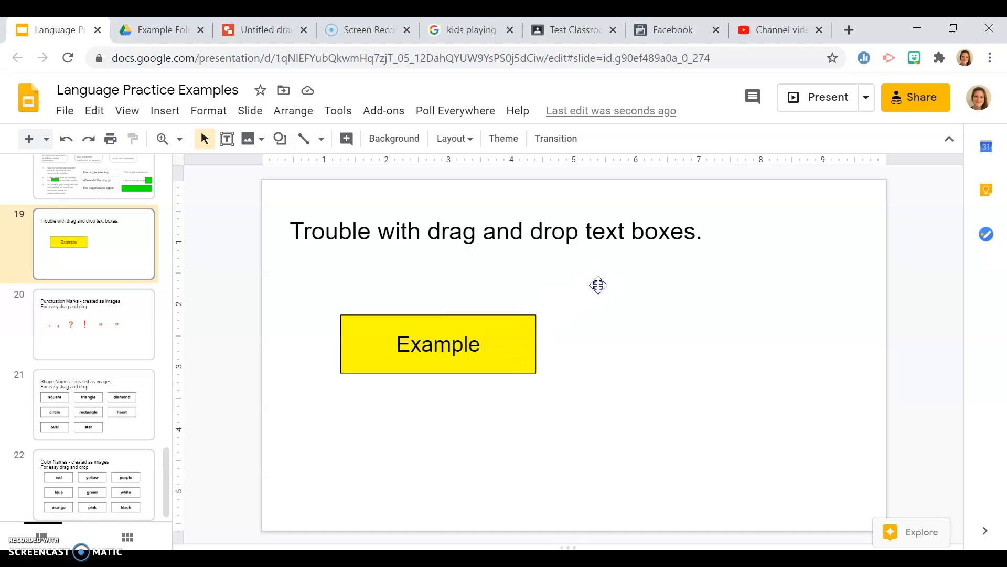
Drag the yellow Example text box to four different spots: upper right, left, lower, and back up.
{"action": "left_click_drag", "start_coordinate": [437, 344], "coordinate": [609, 278]}
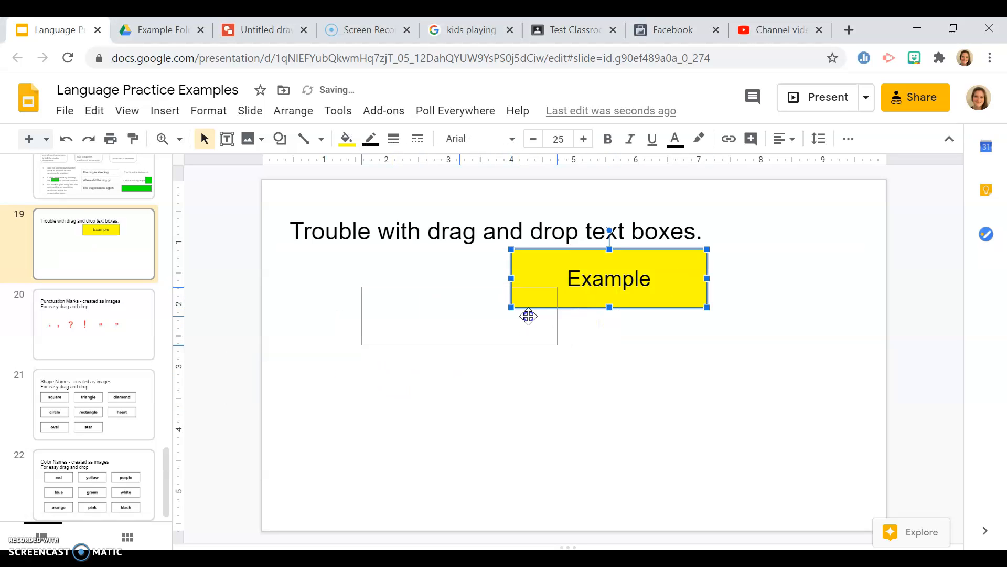
{"action": "left_click_drag", "start_coordinate": [609, 278], "coordinate": [456, 319]}
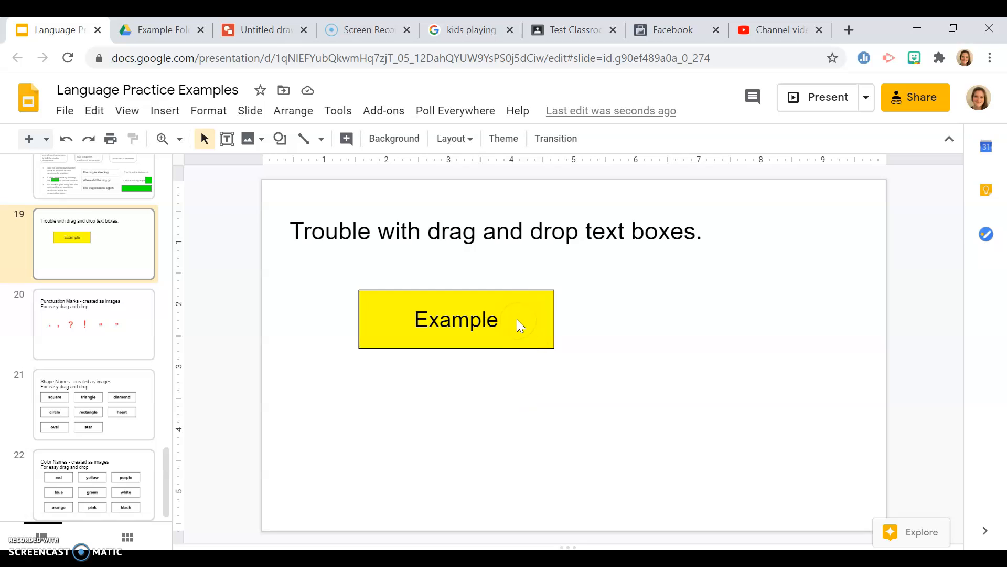
{"action": "left_click_drag", "start_coordinate": [455, 319], "coordinate": [409, 375]}
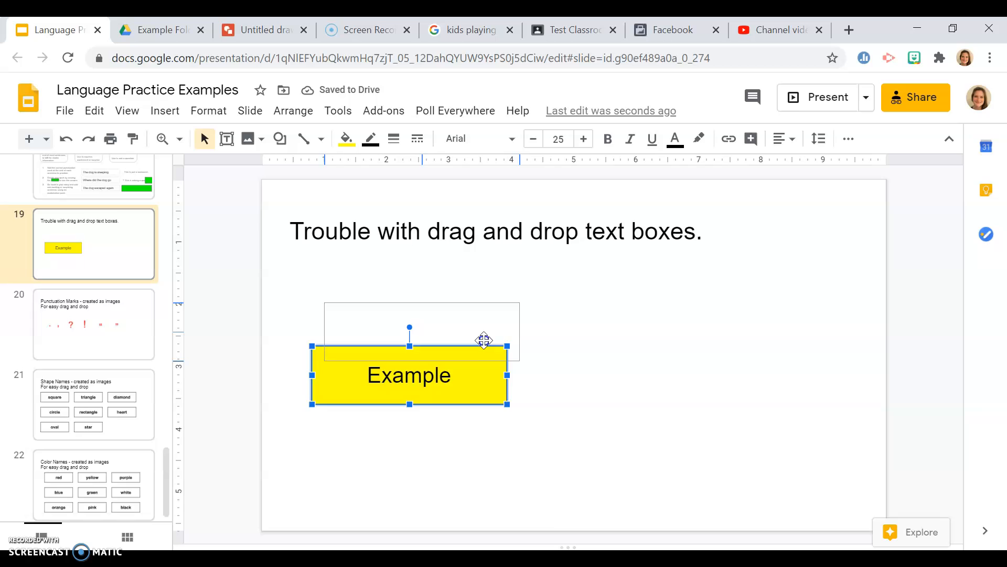
{"action": "left_click_drag", "start_coordinate": [409, 376], "coordinate": [426, 329]}
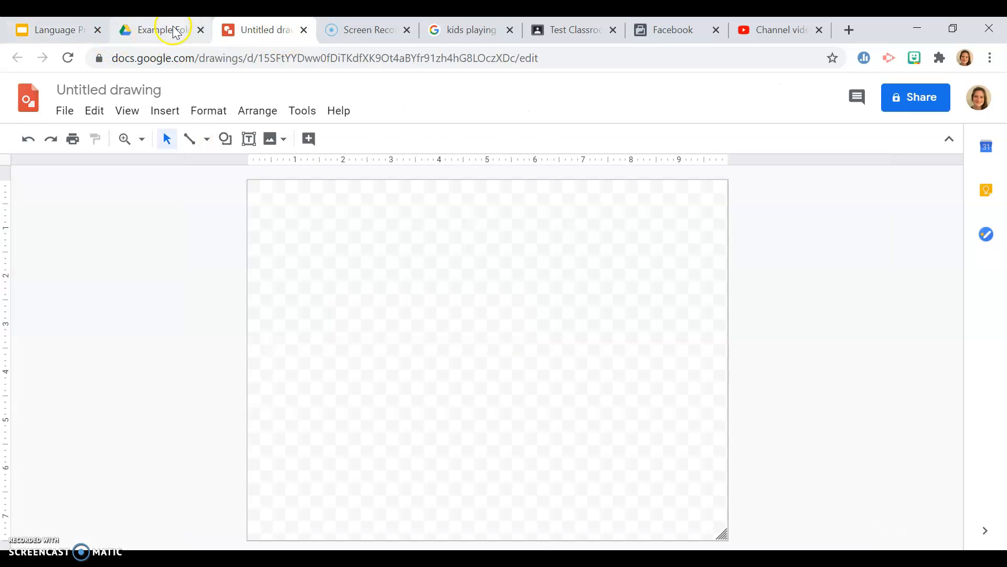
Create a new Google Drawings file from New > More in the Example Folder.
{"action": "left_click", "coordinate": [161, 29]}
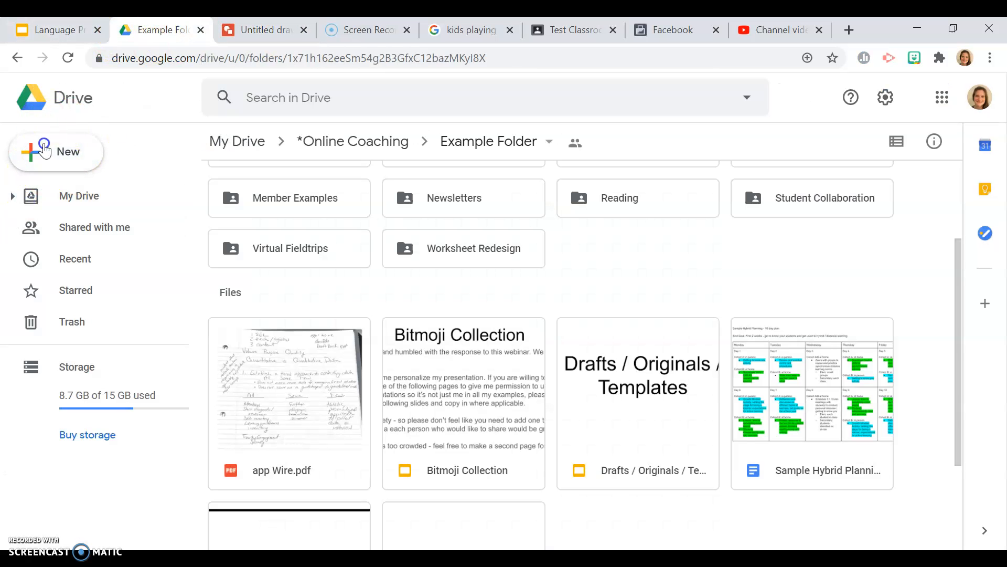
{"action": "left_click", "coordinate": [56, 151]}
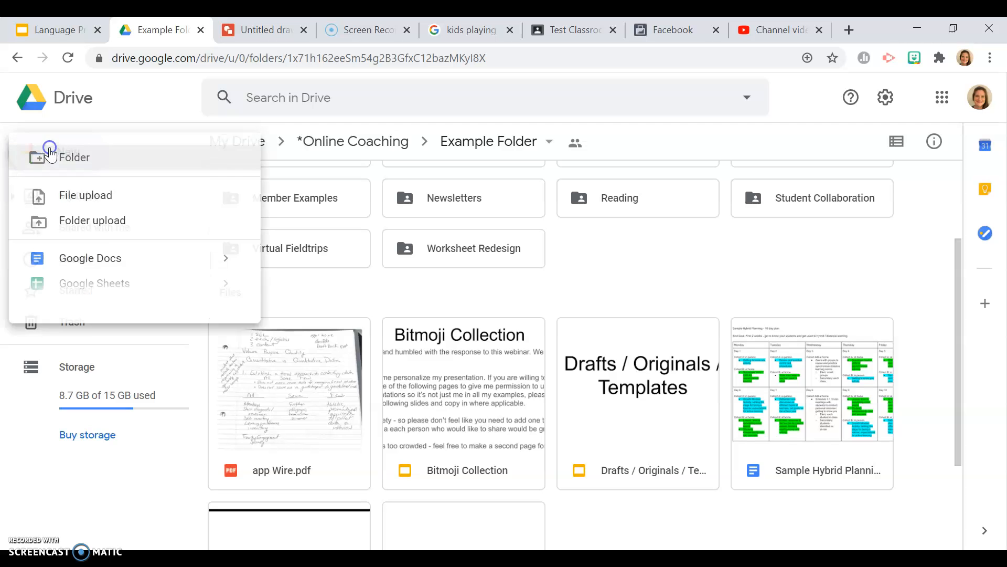
{"action": "left_click", "coordinate": [72, 334]}
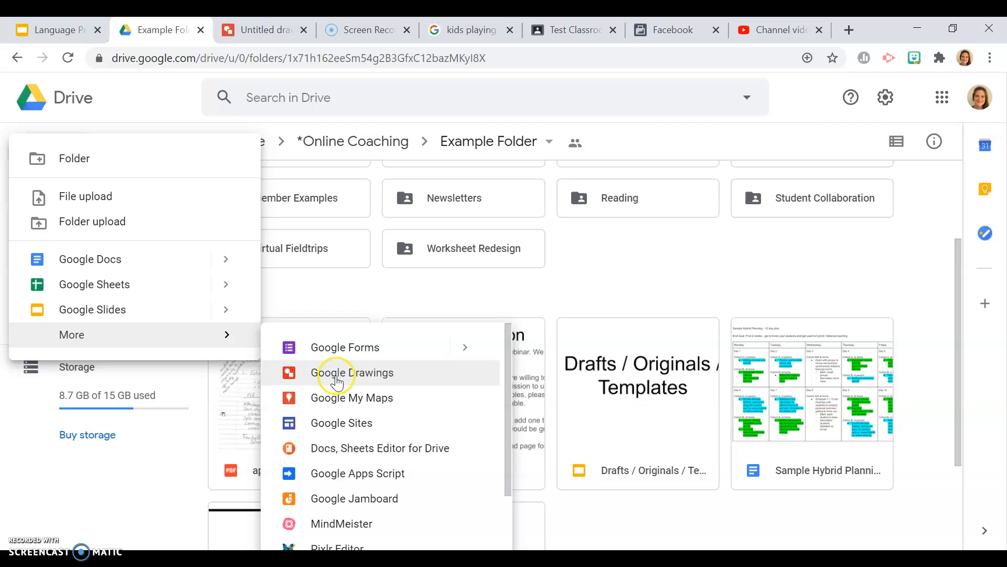
{"action": "left_click", "coordinate": [353, 372]}
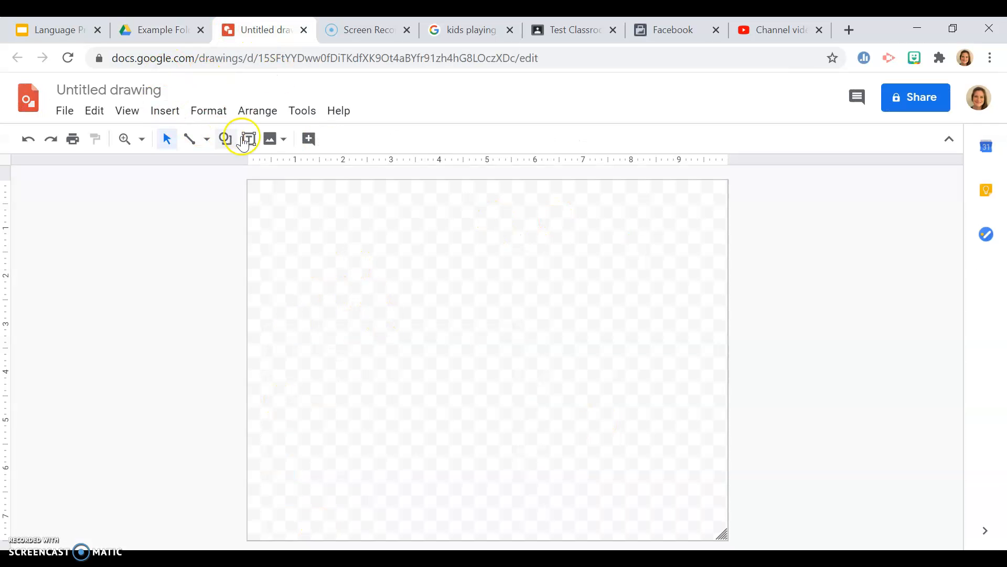
Draw a text box near the canvas top-left and type 'Example' in it.
{"action": "left_click", "coordinate": [248, 139]}
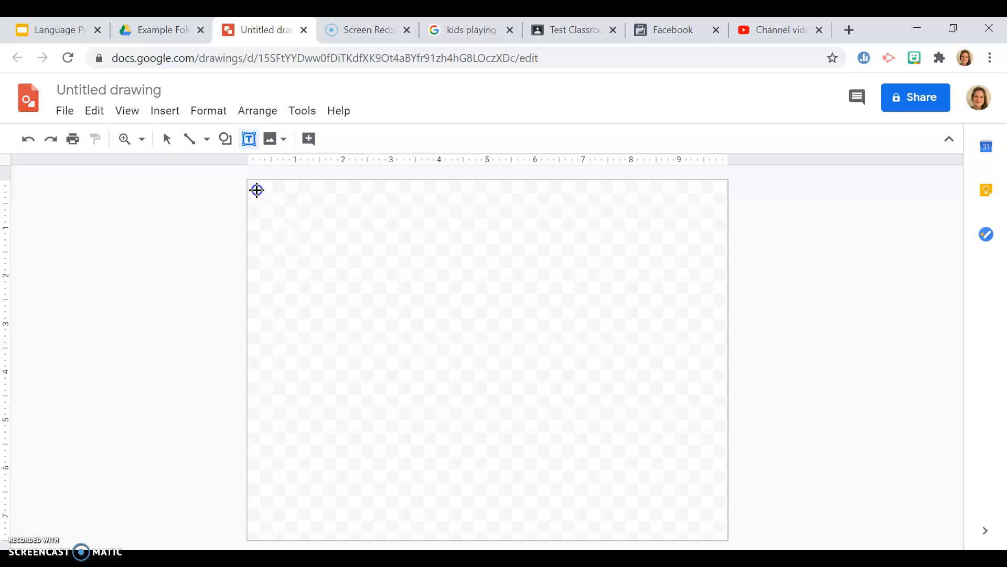
{"action": "left_click_drag", "start_coordinate": [257, 189], "coordinate": [453, 248]}
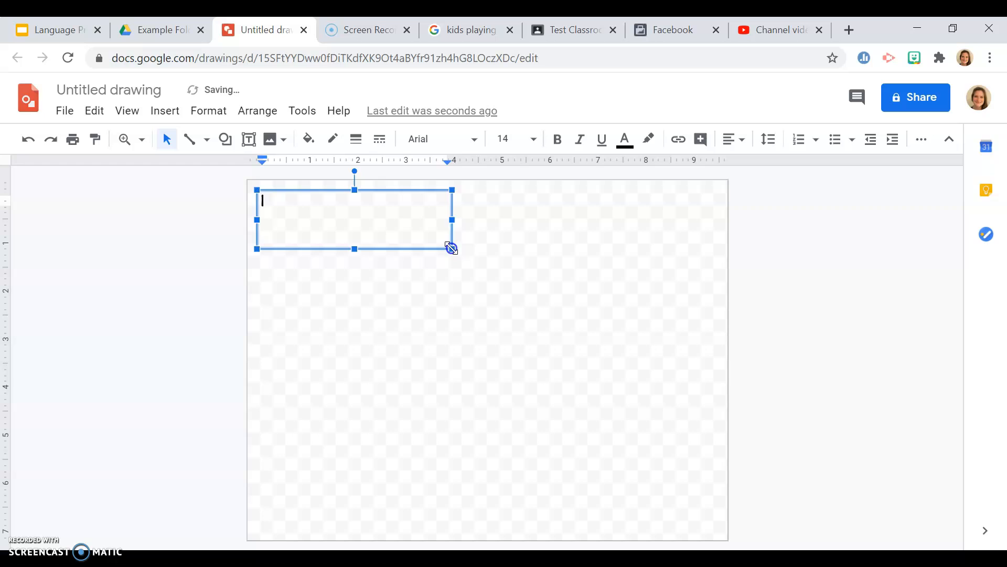
{"action": "type", "text": "E"}
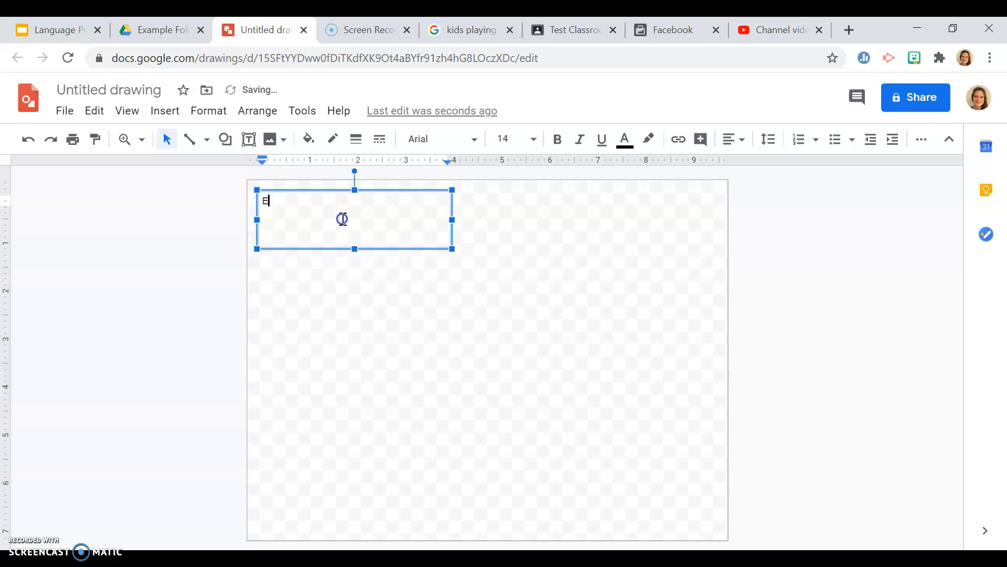
{"action": "type", "text": "xample"}
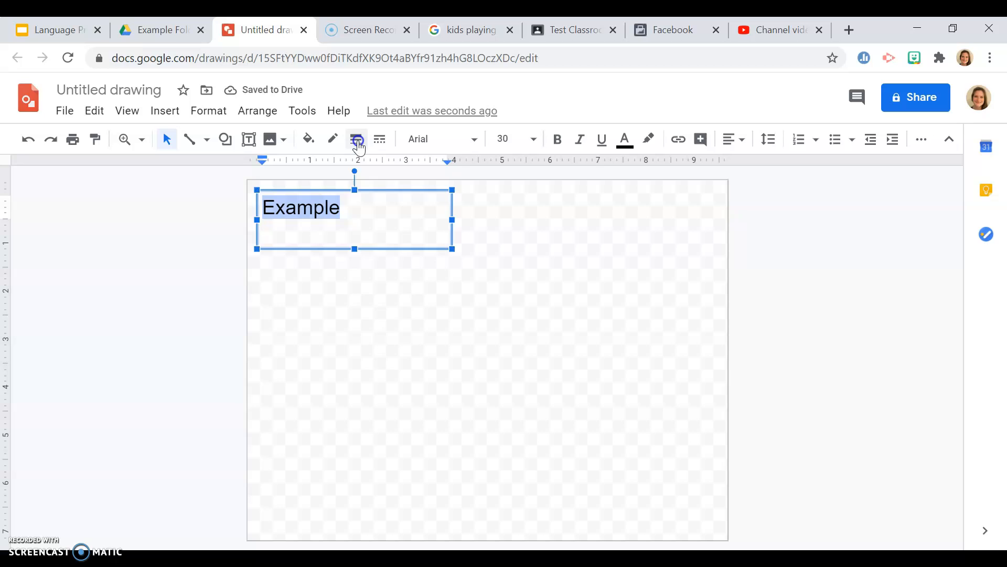
Give the Example text box a black outline and center its text horizontally and vertically.
{"action": "left_click", "coordinate": [357, 139]}
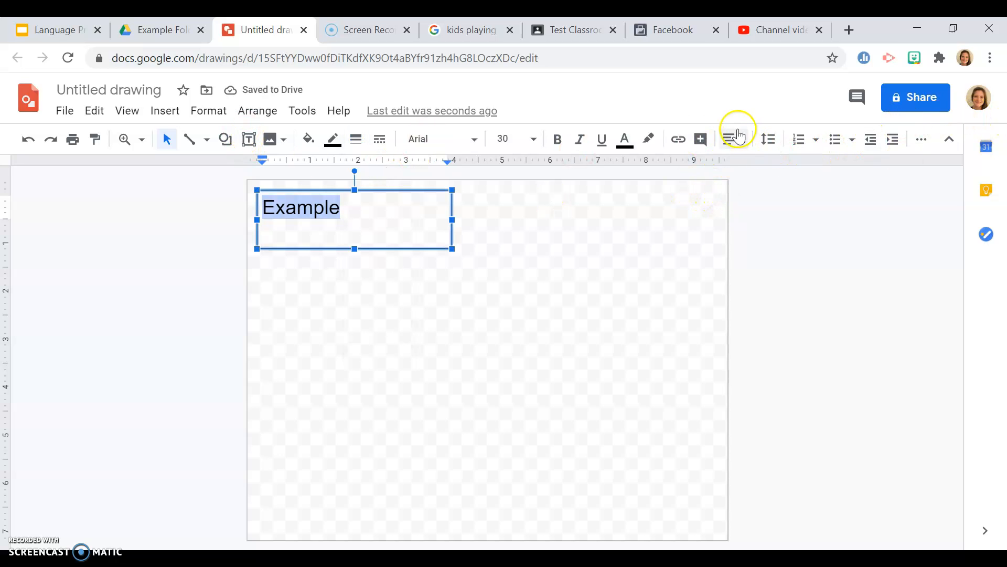
{"action": "left_click", "coordinate": [732, 139]}
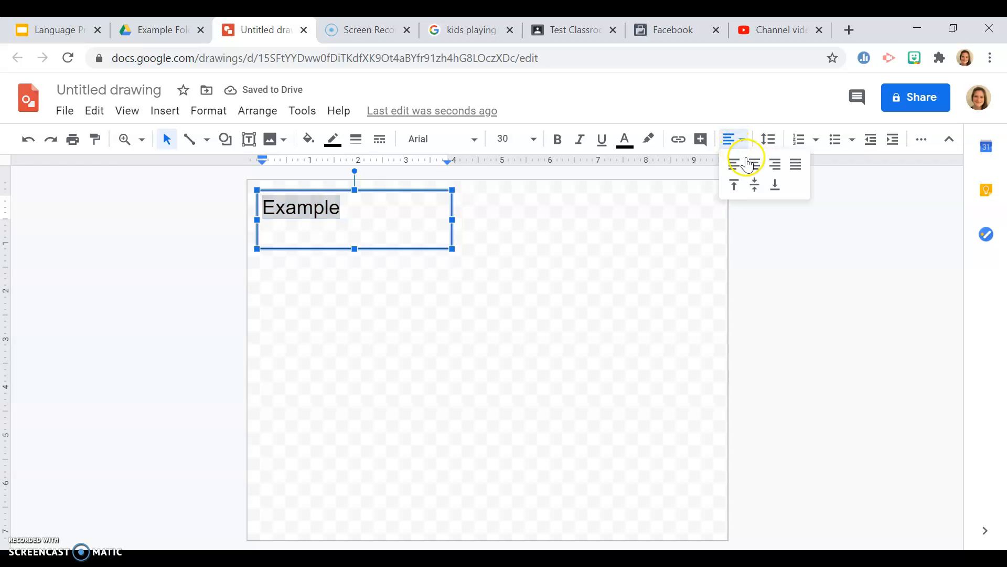
{"action": "left_click", "coordinate": [753, 163]}
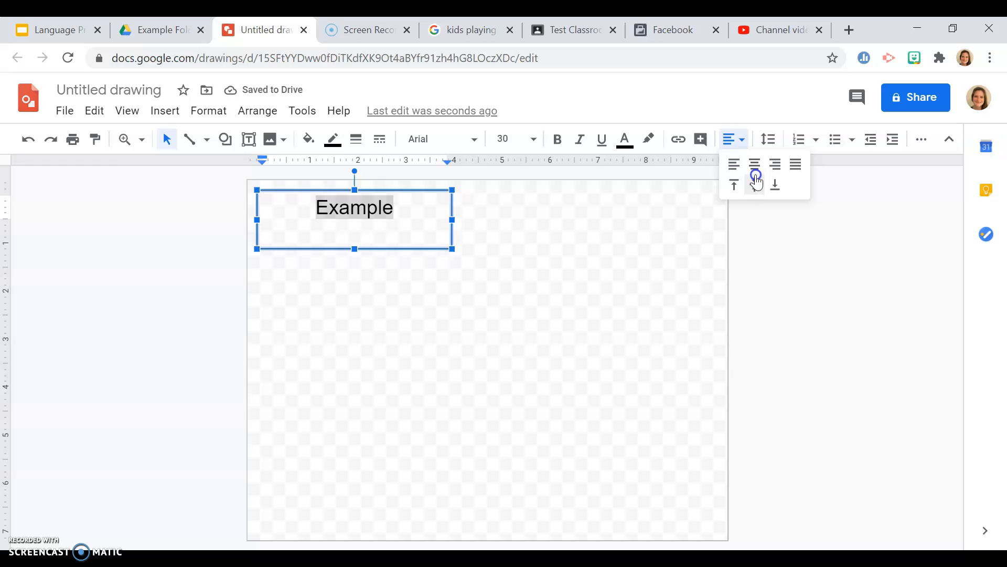
{"action": "left_click", "coordinate": [753, 185]}
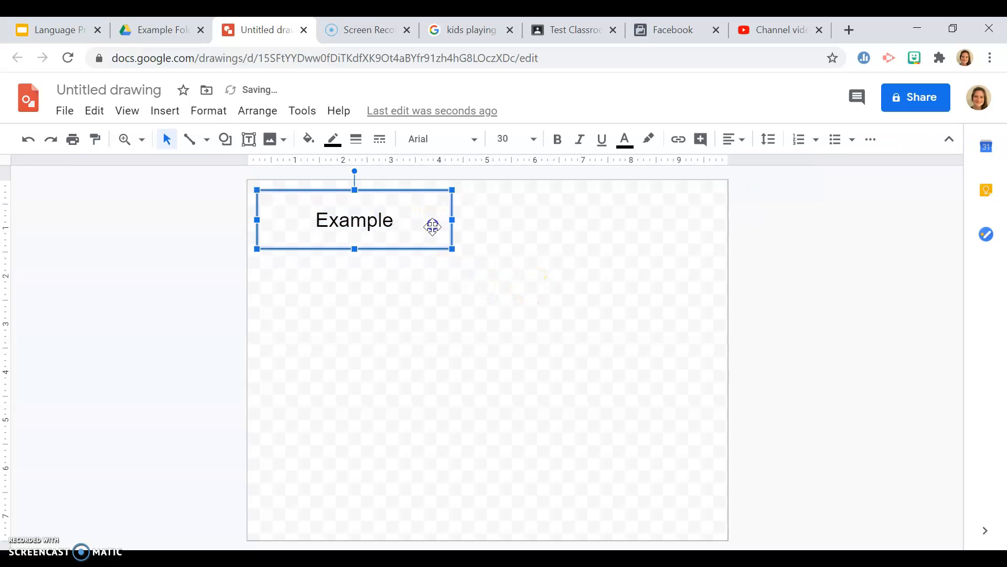
{"action": "left_click", "coordinate": [356, 139]}
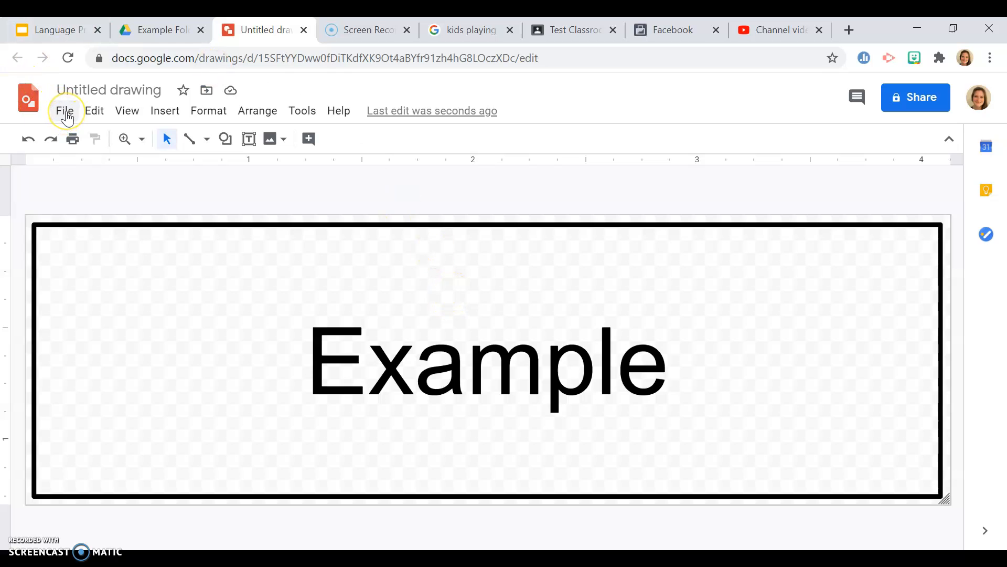
Download the Example drawing as a JPEG image (.jpg).
{"action": "left_click", "coordinate": [64, 110]}
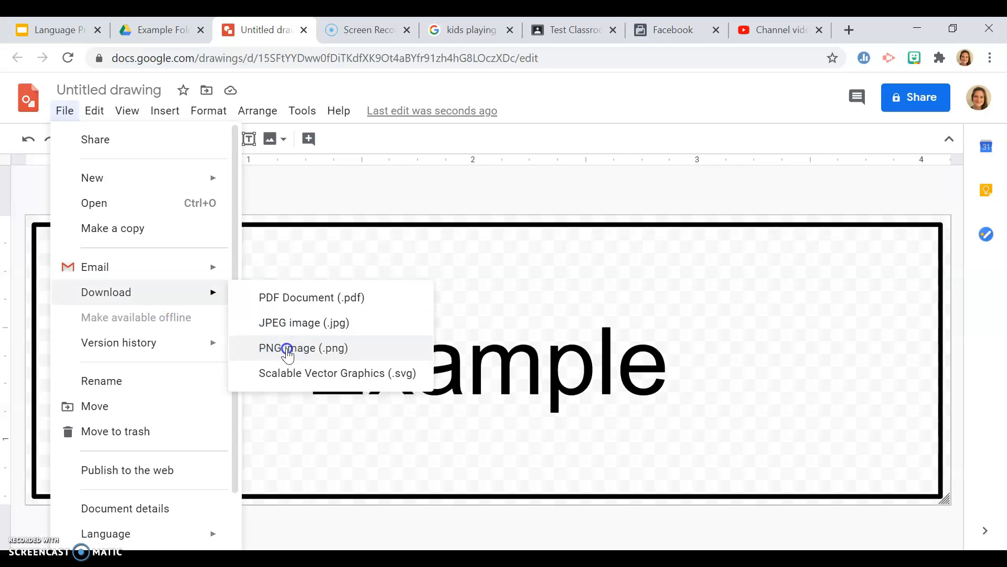
{"action": "mouse_move", "coordinate": [630, 258]}
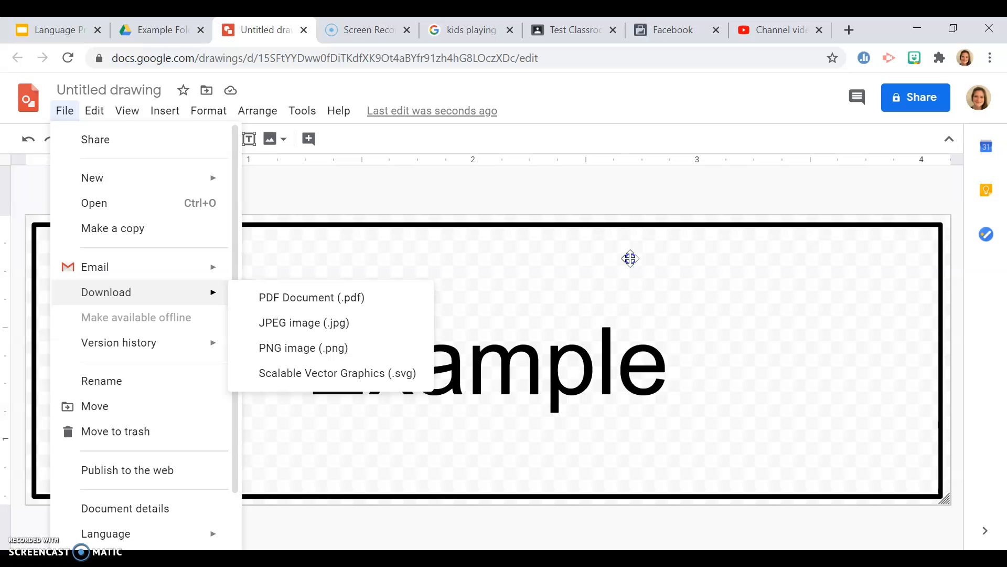
{"action": "mouse_move", "coordinate": [593, 306]}
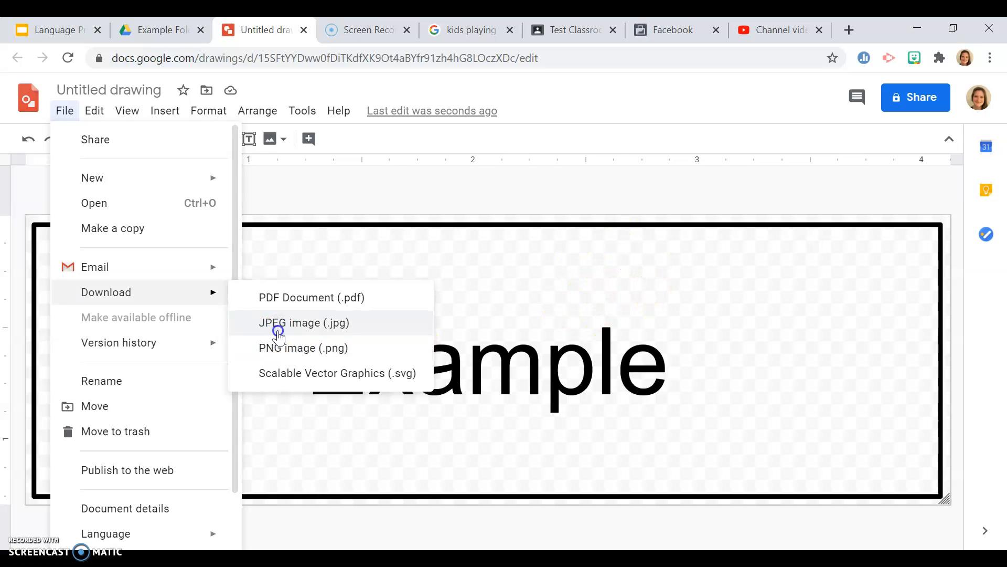
{"action": "mouse_move", "coordinate": [299, 333]}
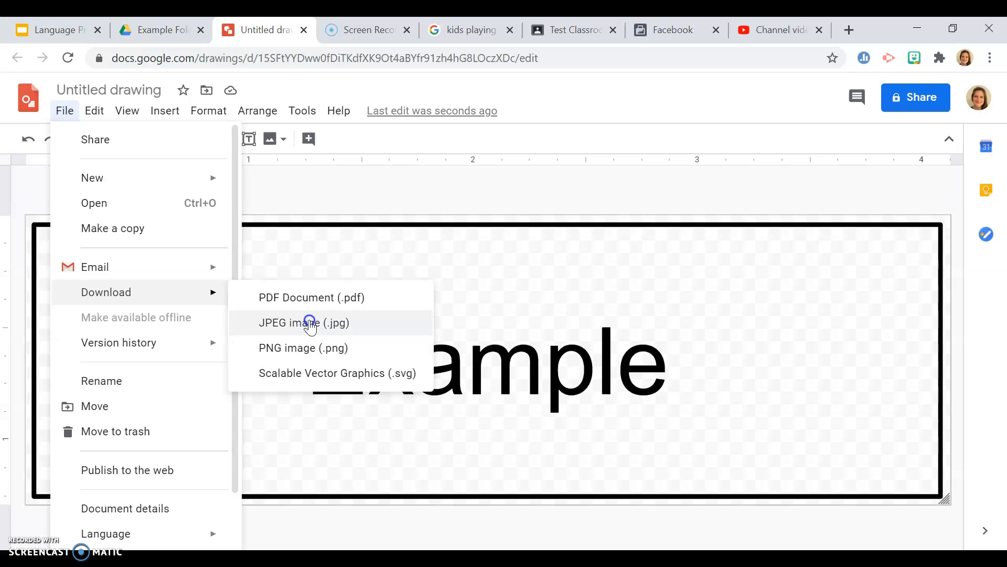
{"action": "mouse_move", "coordinate": [304, 348]}
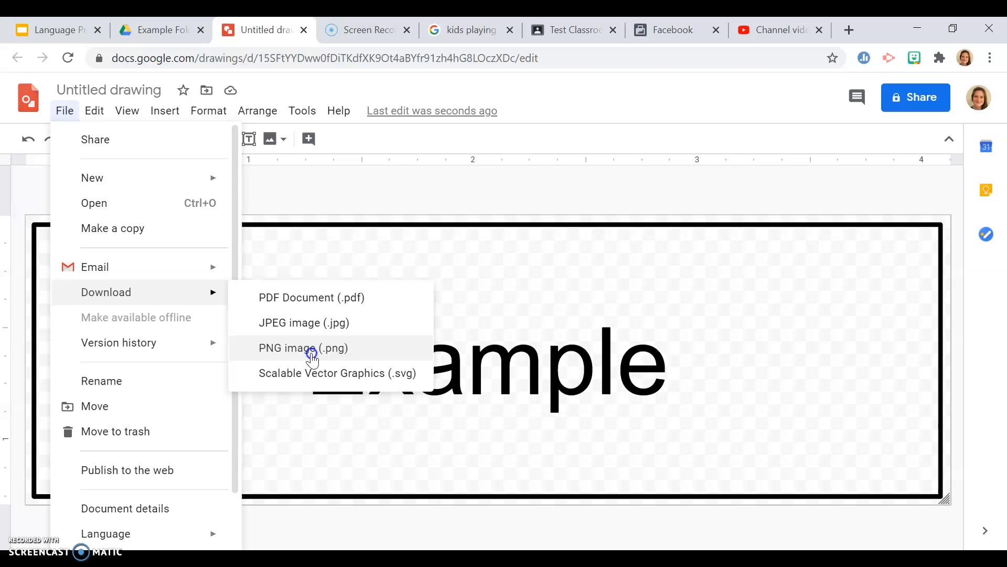
{"action": "mouse_move", "coordinate": [287, 323]}
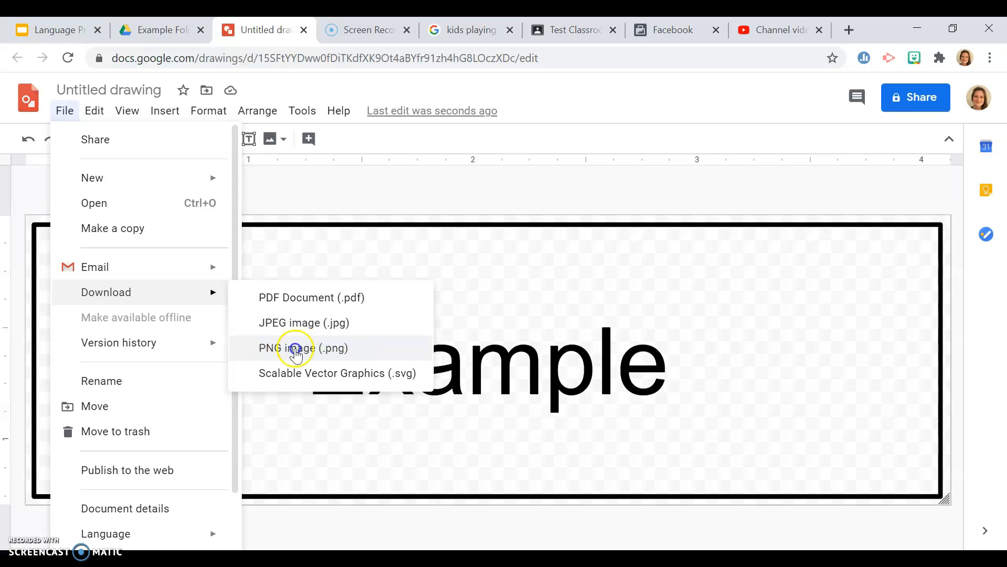
{"action": "mouse_move", "coordinate": [327, 323]}
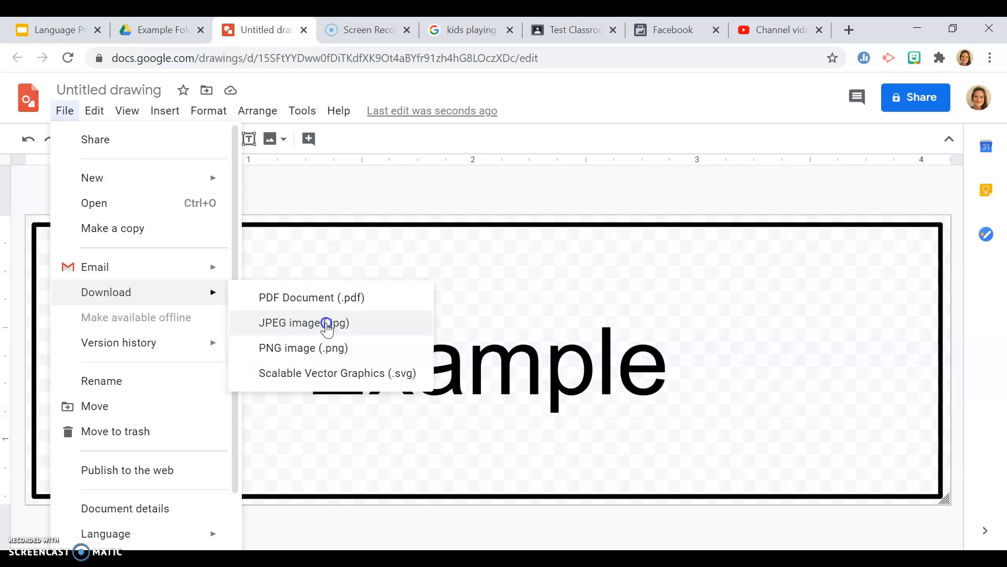
{"action": "left_click", "coordinate": [303, 322]}
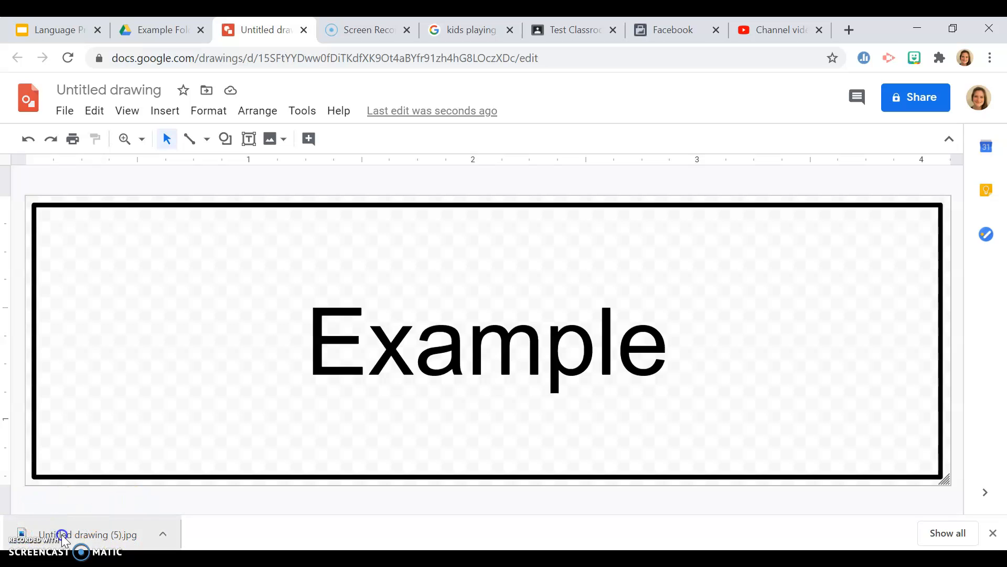
{"action": "mouse_move", "coordinate": [193, 524]}
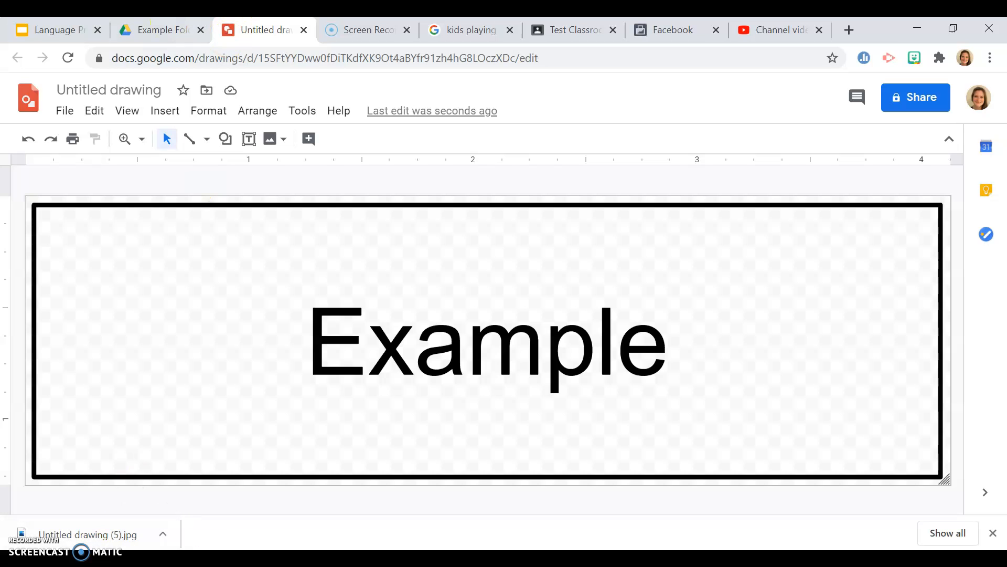
Upload the downloaded Example card JPEG onto the Language Practice Examples slide.
{"action": "left_click", "coordinate": [52, 29]}
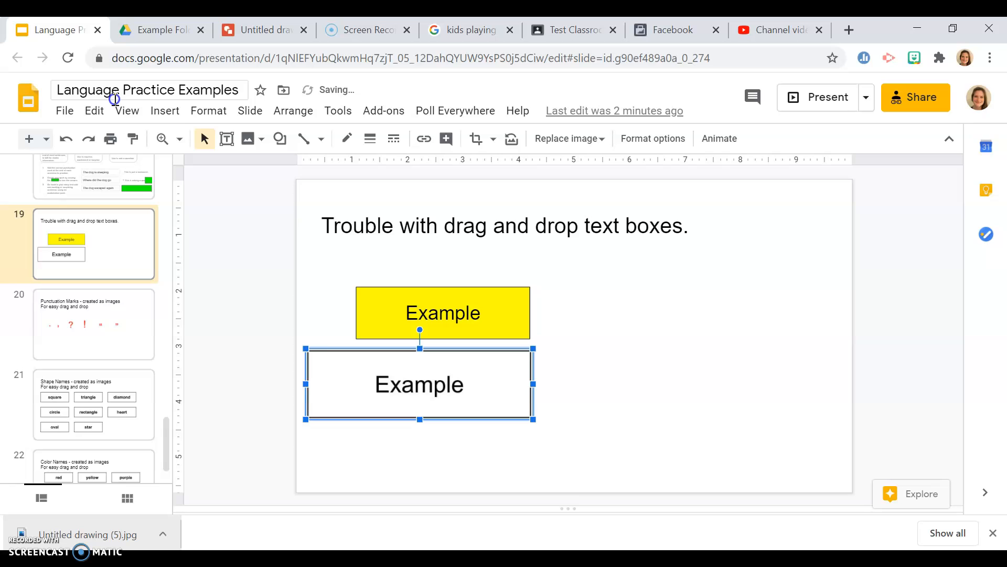
{"action": "left_click", "coordinate": [164, 111]}
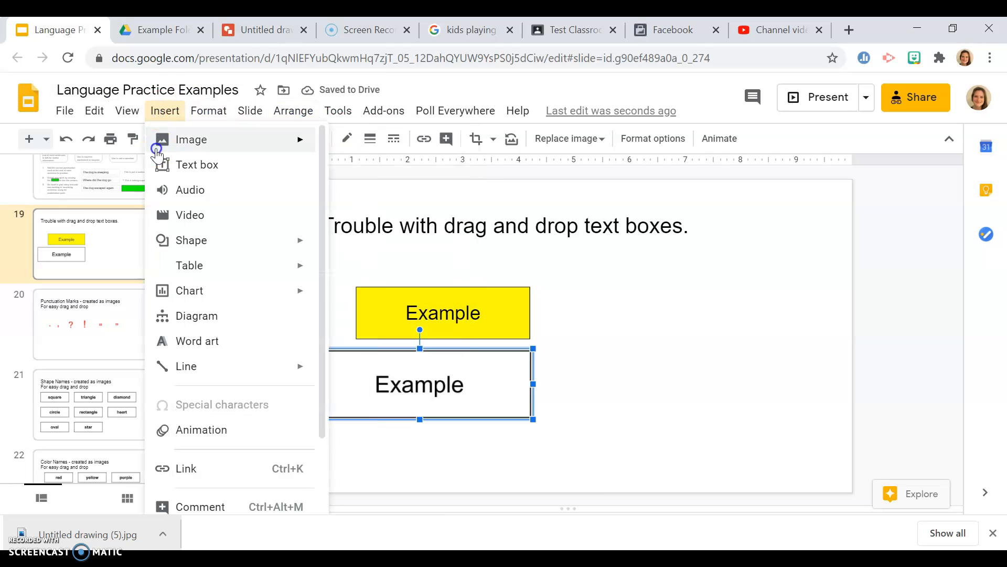
{"action": "left_click", "coordinate": [191, 140]}
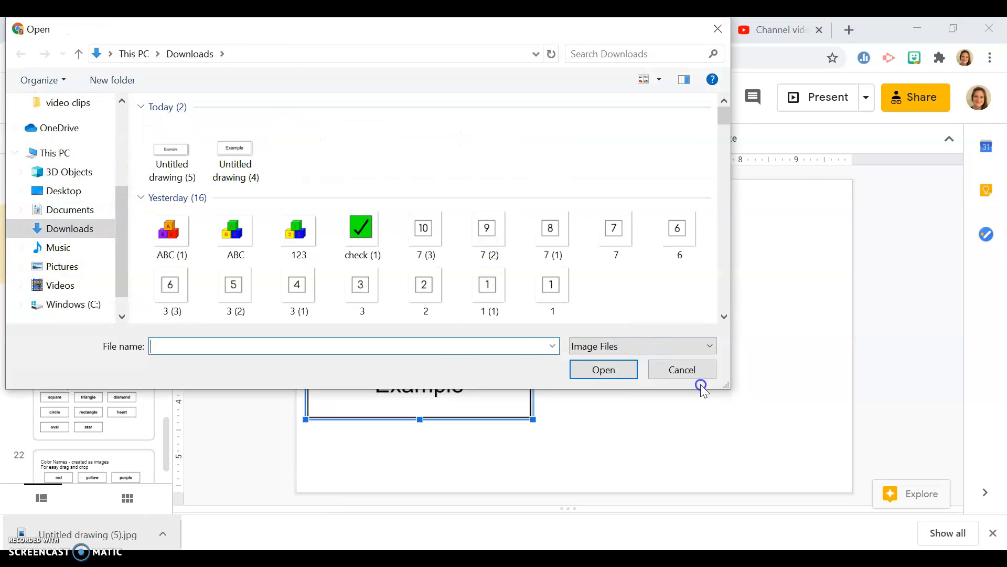
{"action": "left_click", "coordinate": [681, 369]}
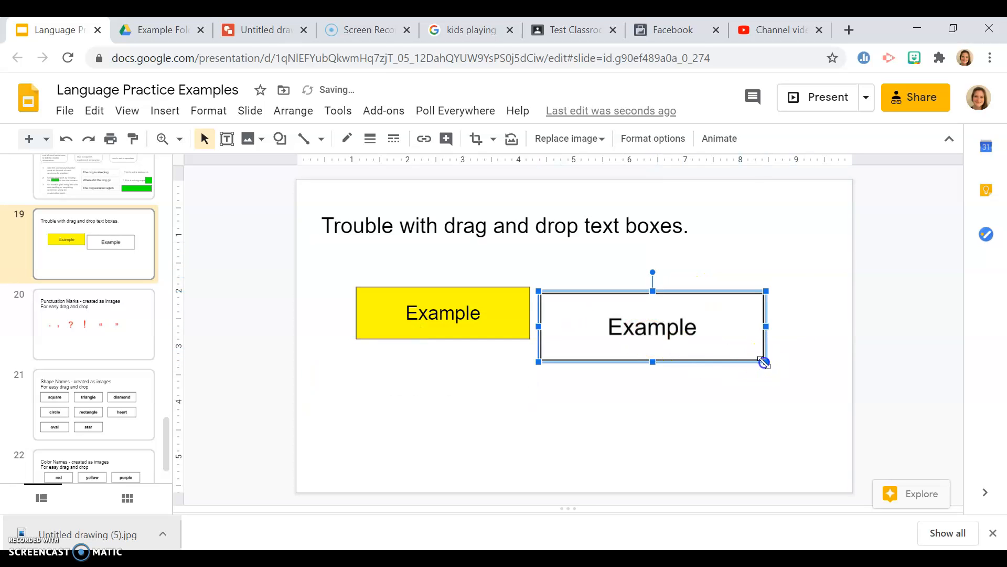
Shrink the inserted card image, then adjust it to line up beside the yellow box.
{"action": "left_click_drag", "start_coordinate": [765, 361], "coordinate": [649, 324]}
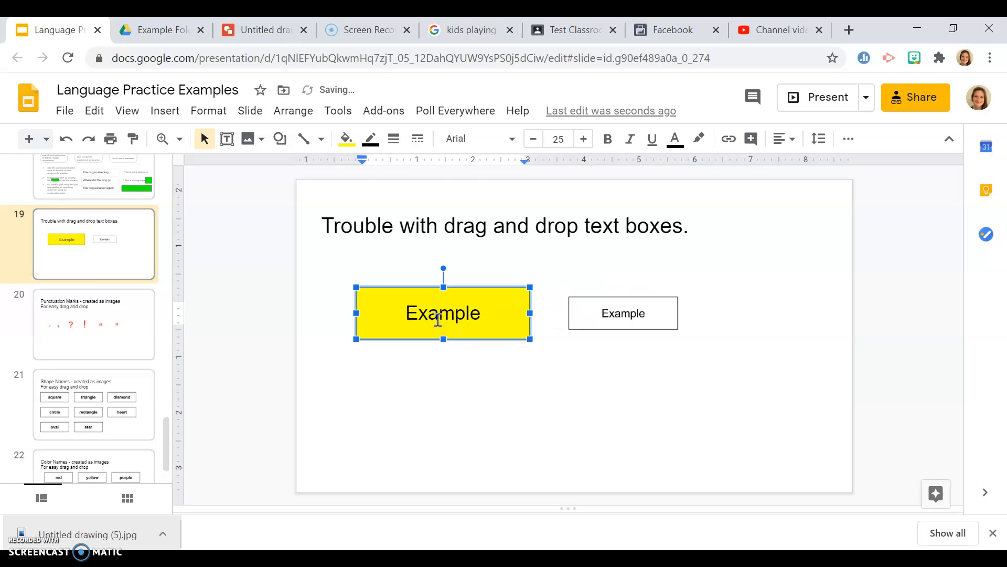
{"action": "left_click", "coordinate": [621, 313]}
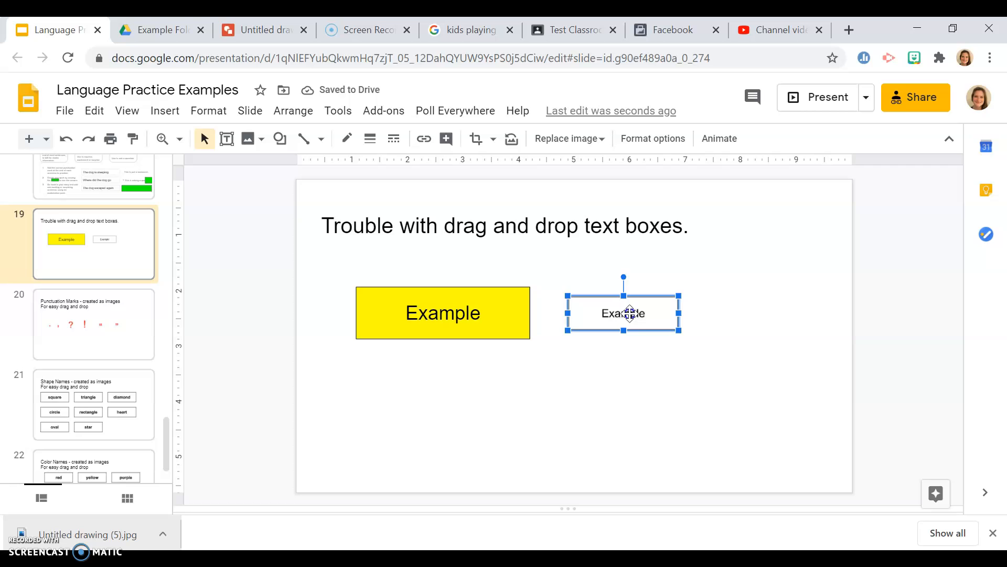
{"action": "left_click_drag", "start_coordinate": [623, 313], "coordinate": [595, 306]}
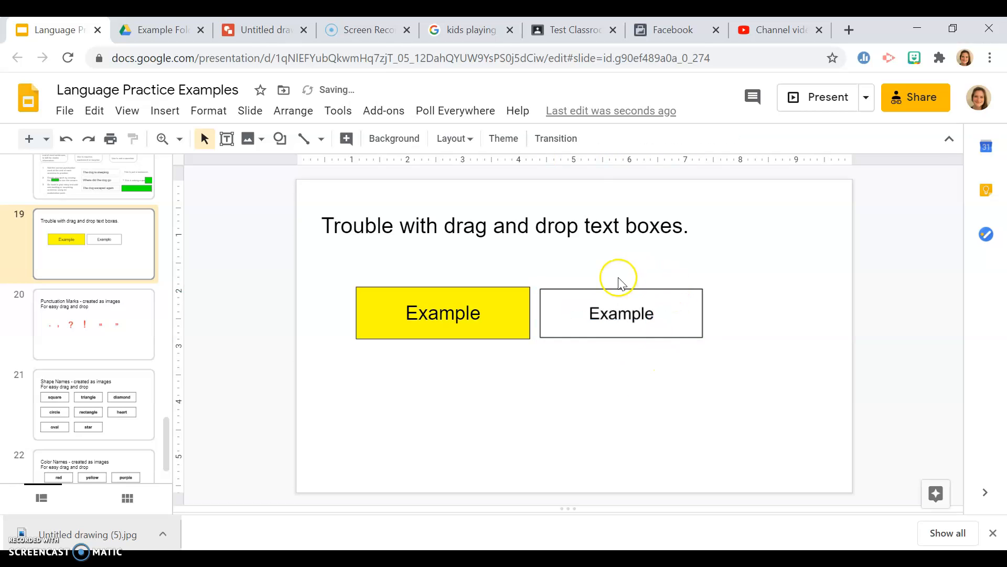
{"action": "left_click", "coordinate": [621, 313]}
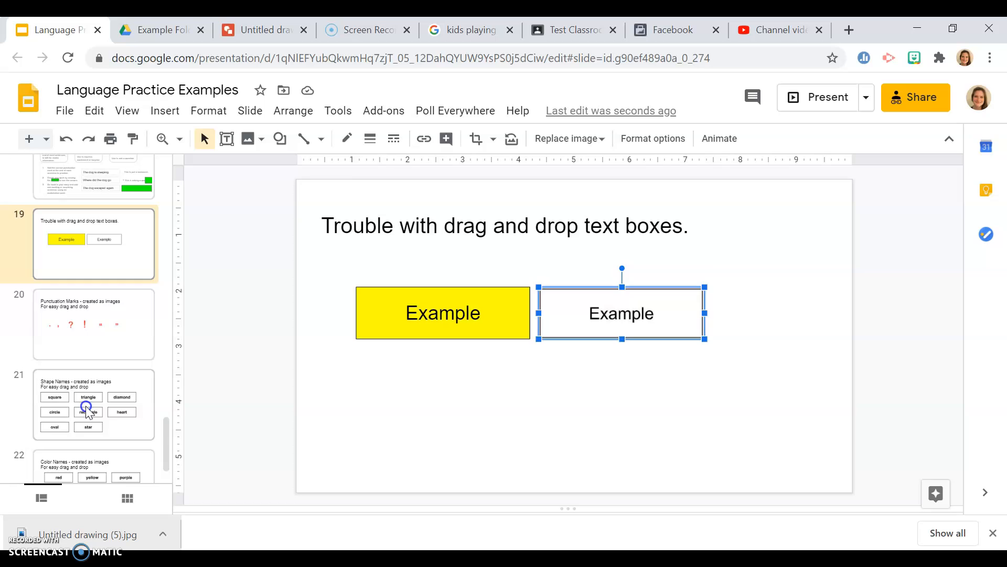
{"action": "left_click", "coordinate": [93, 404]}
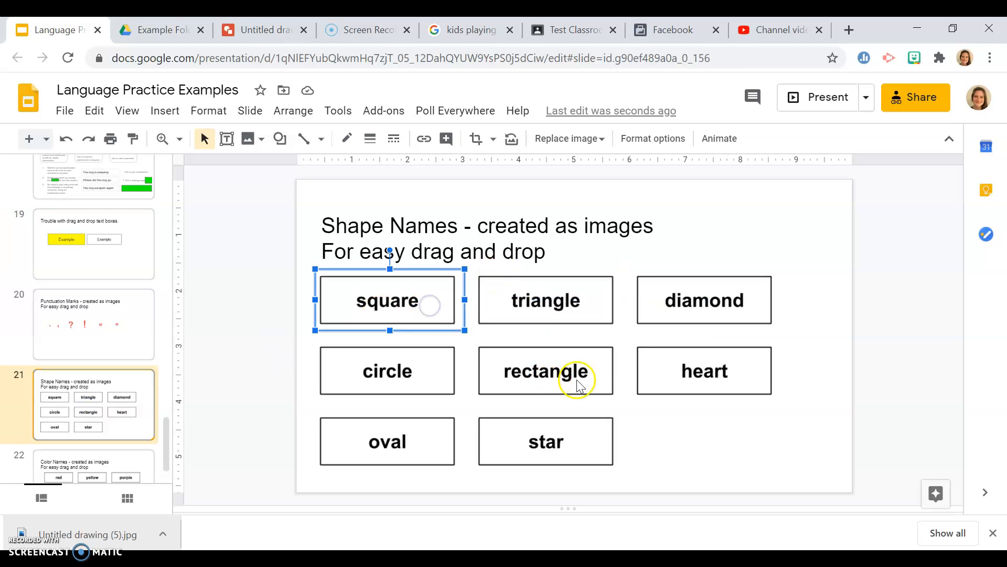
{"action": "left_click", "coordinate": [546, 300]}
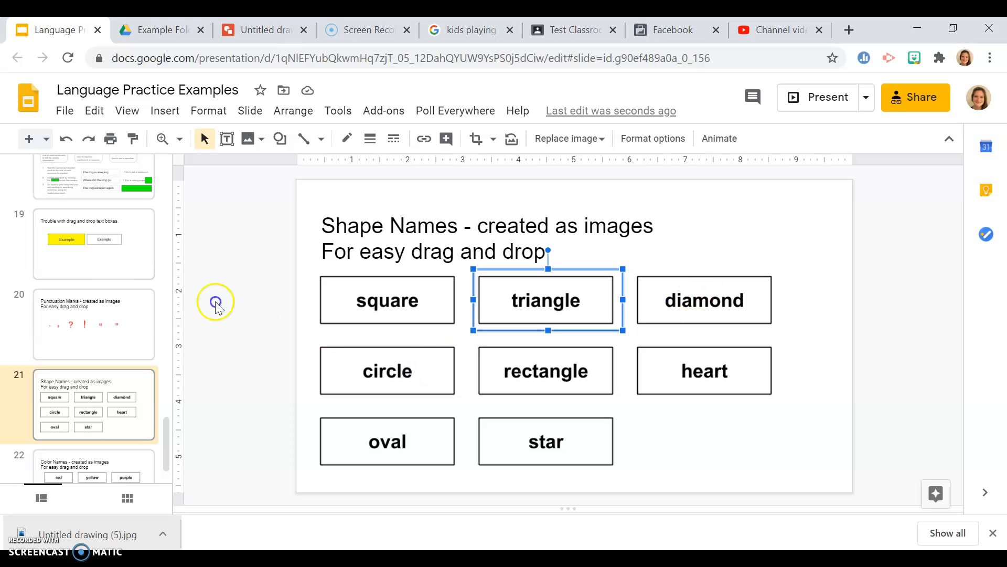
{"action": "mouse_move", "coordinate": [189, 258]}
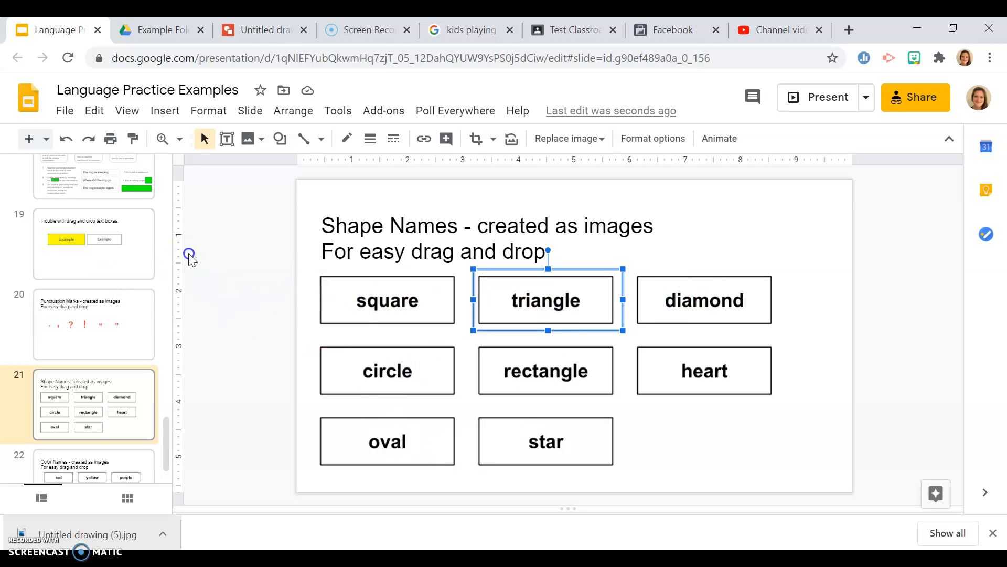
{"action": "mouse_move", "coordinate": [107, 263]}
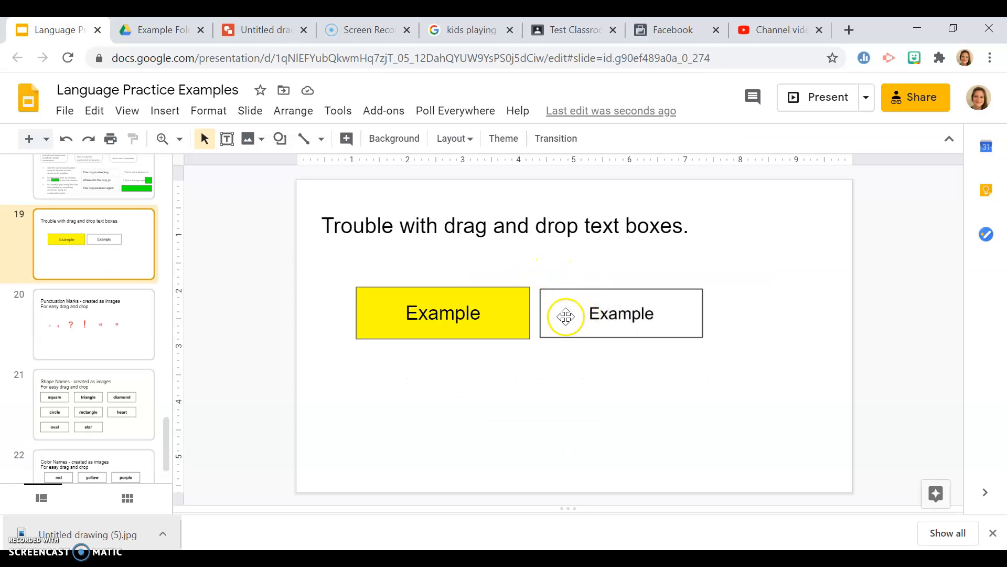
{"action": "mouse_move", "coordinate": [556, 323]}
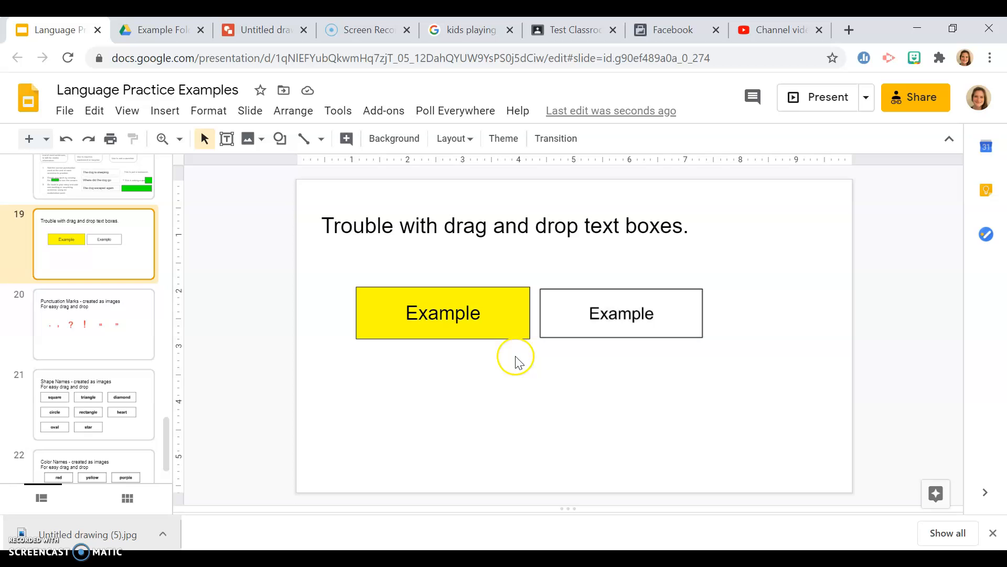
{"action": "mouse_move", "coordinate": [539, 349]}
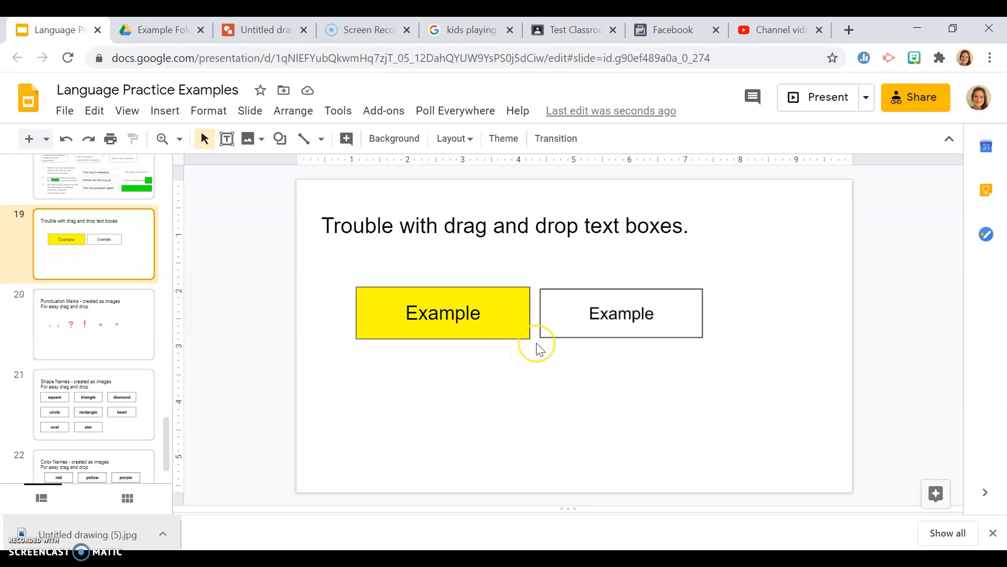
{"action": "mouse_move", "coordinate": [554, 375]}
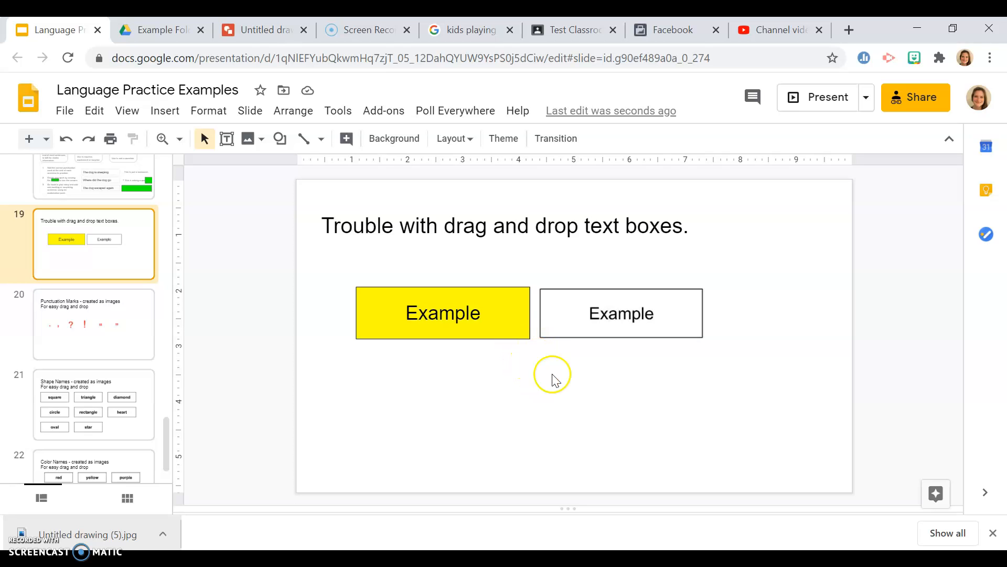